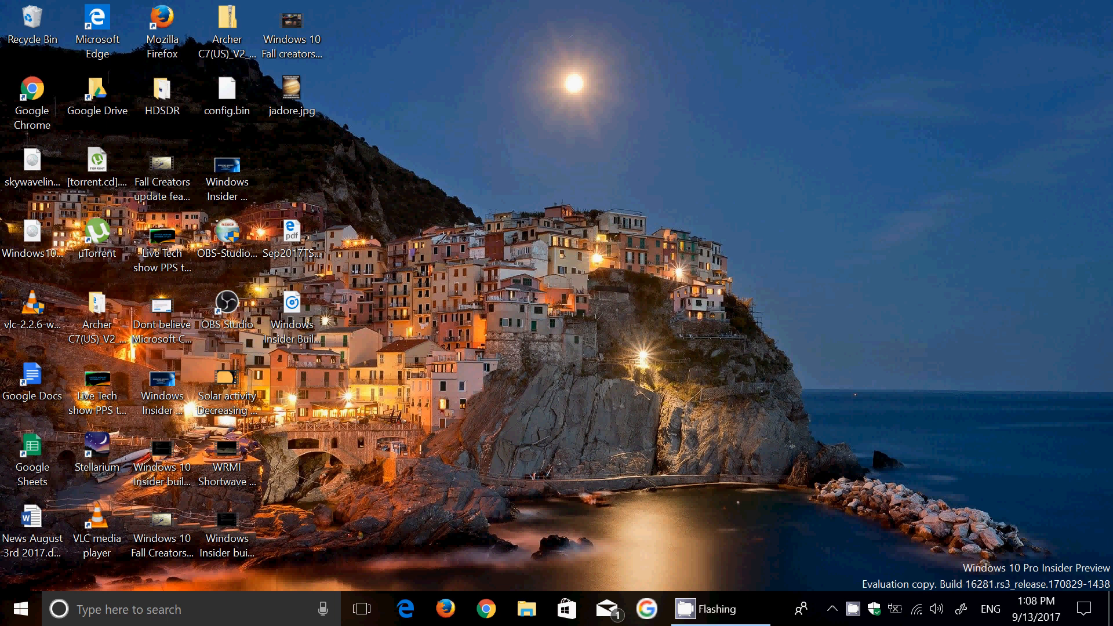
mouse_move(791, 553)
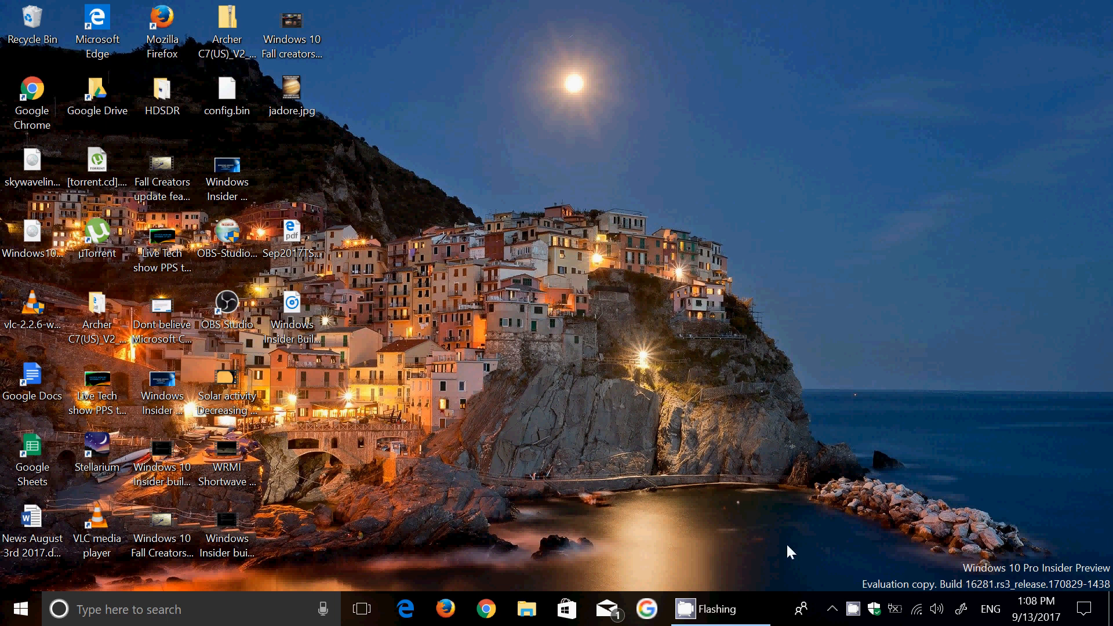
mouse_move(787, 500)
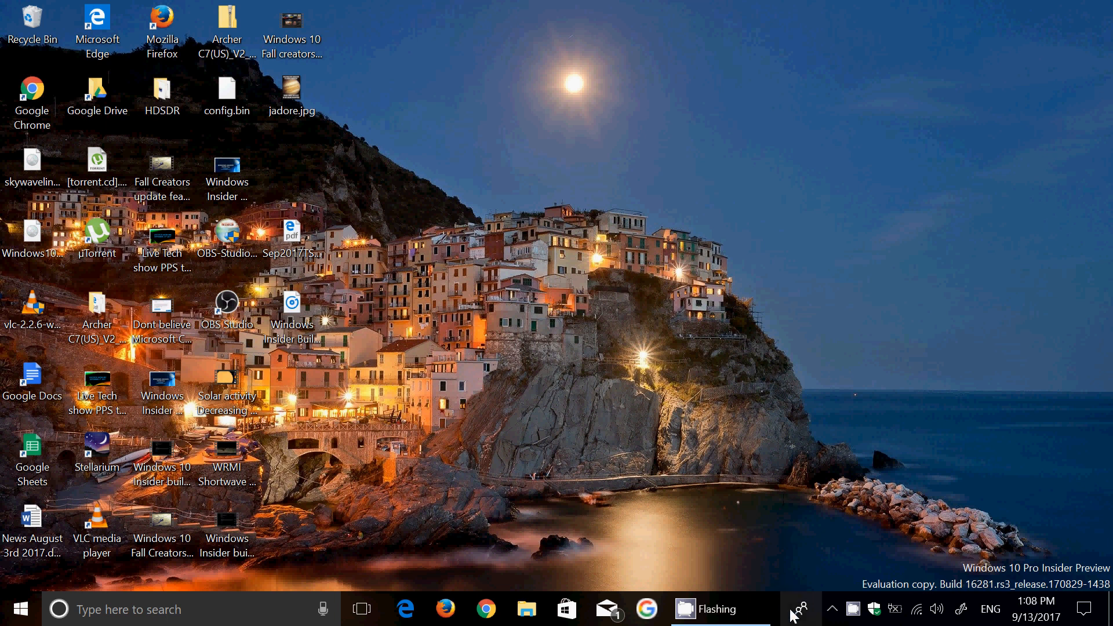
mouse_move(801, 610)
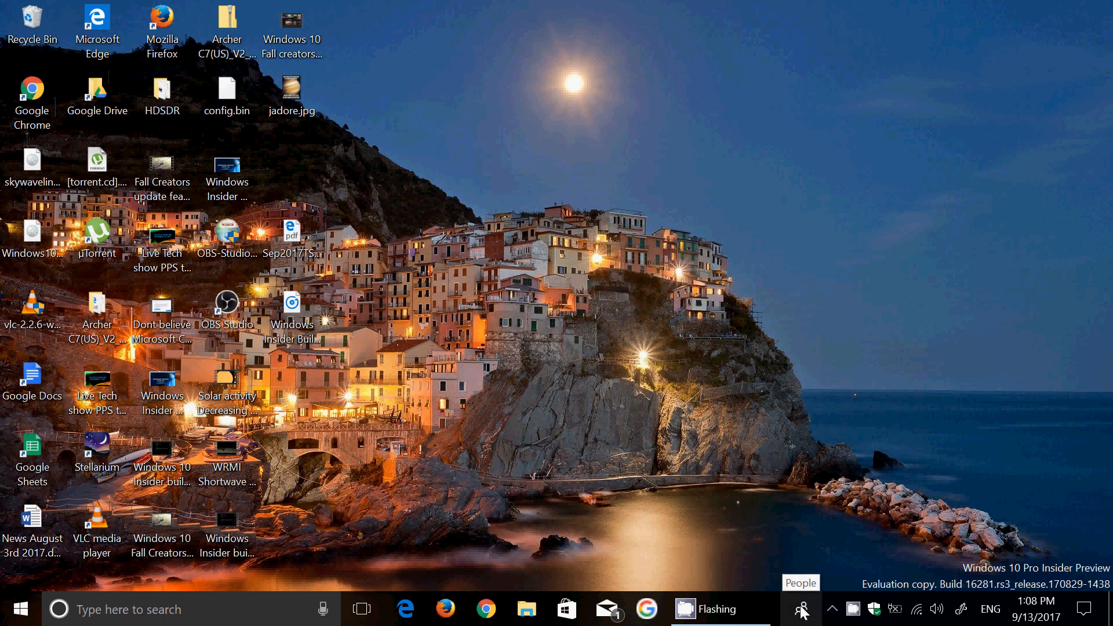
Open the My People taskbar panel to show the suggested contact to pin
left_click(801, 609)
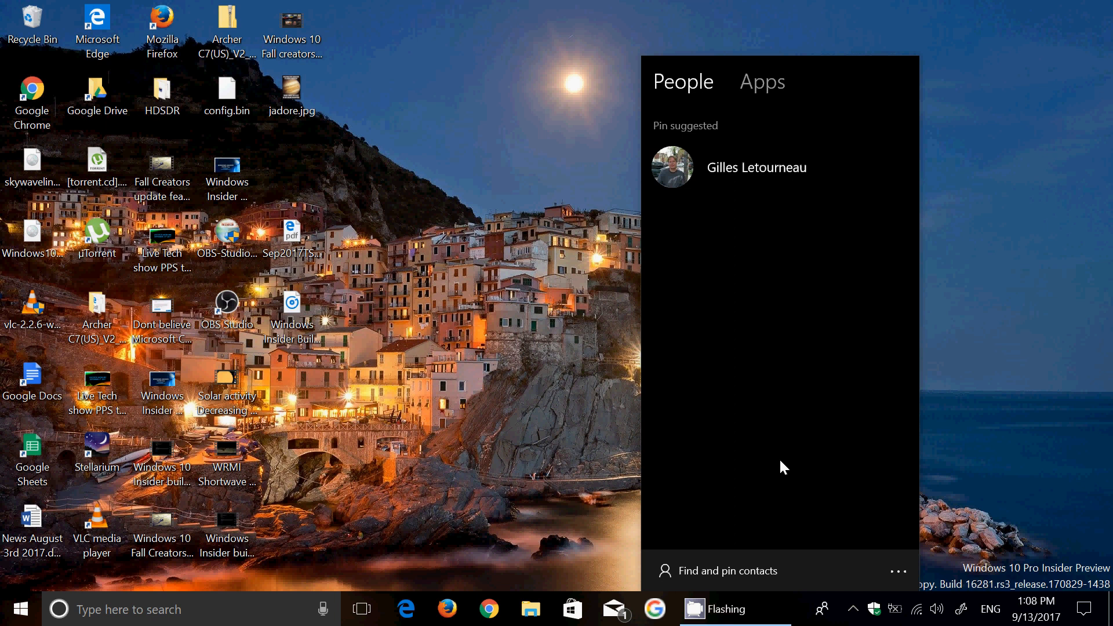
mouse_move(821, 476)
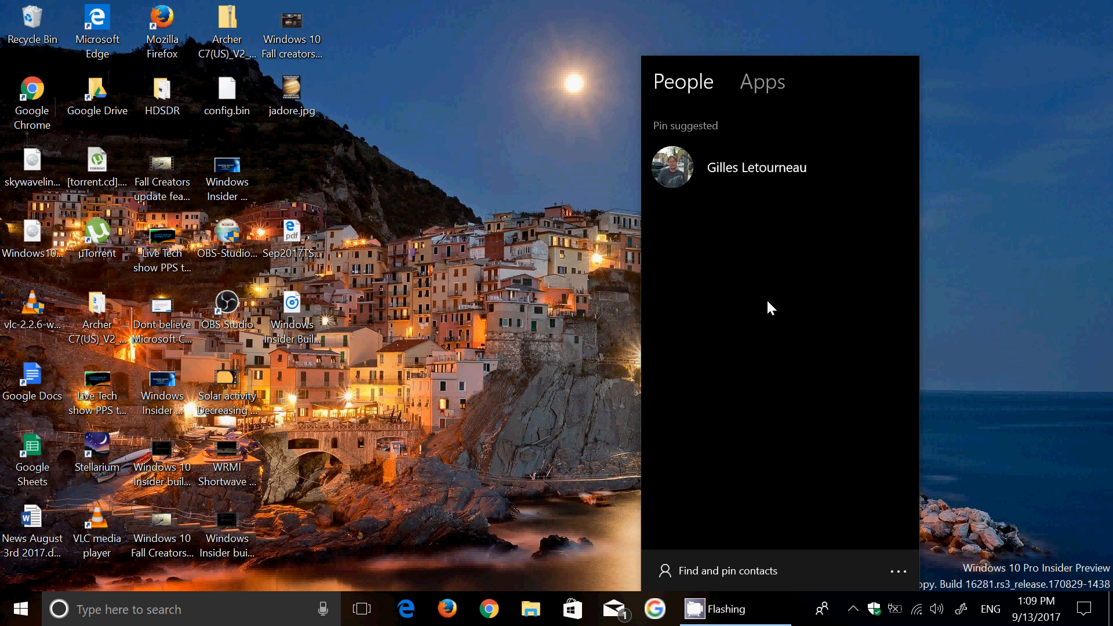
mouse_move(708, 366)
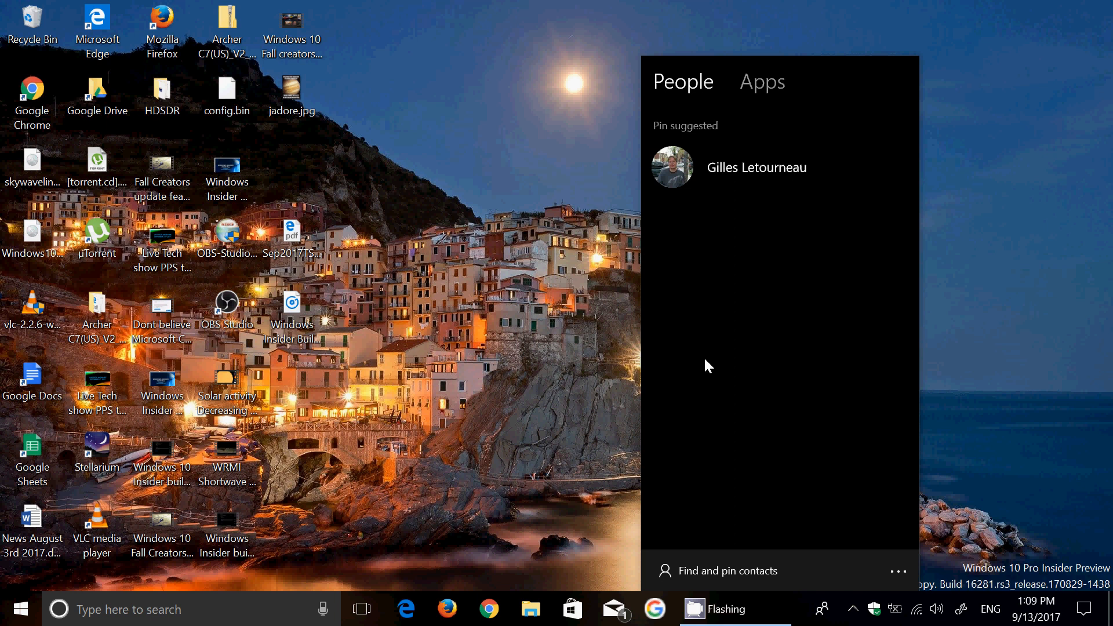
mouse_move(401, 560)
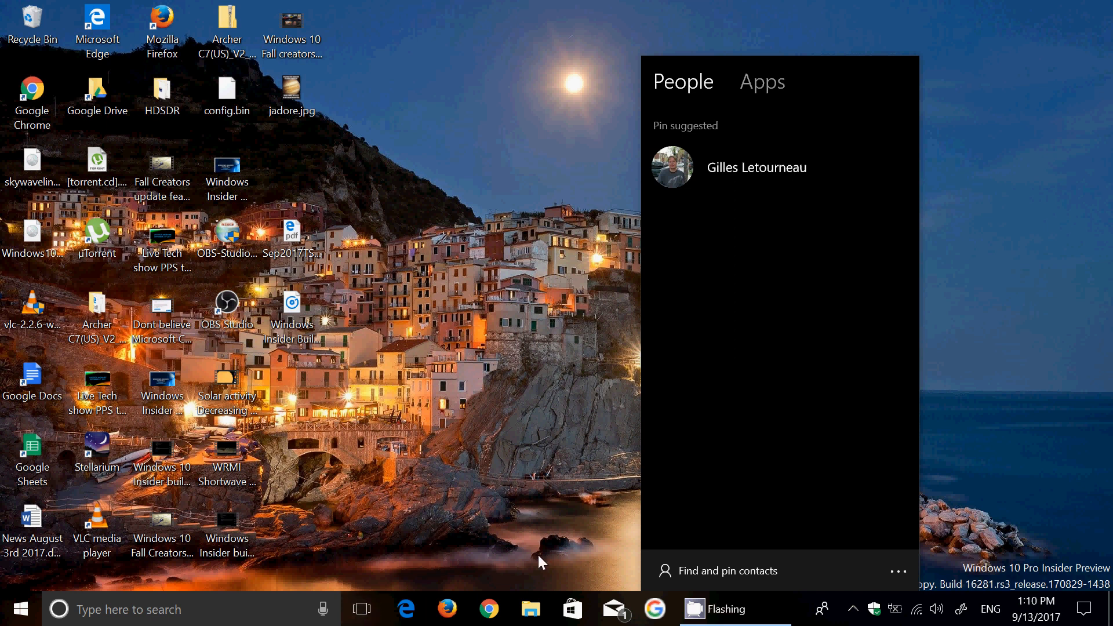
mouse_move(368, 292)
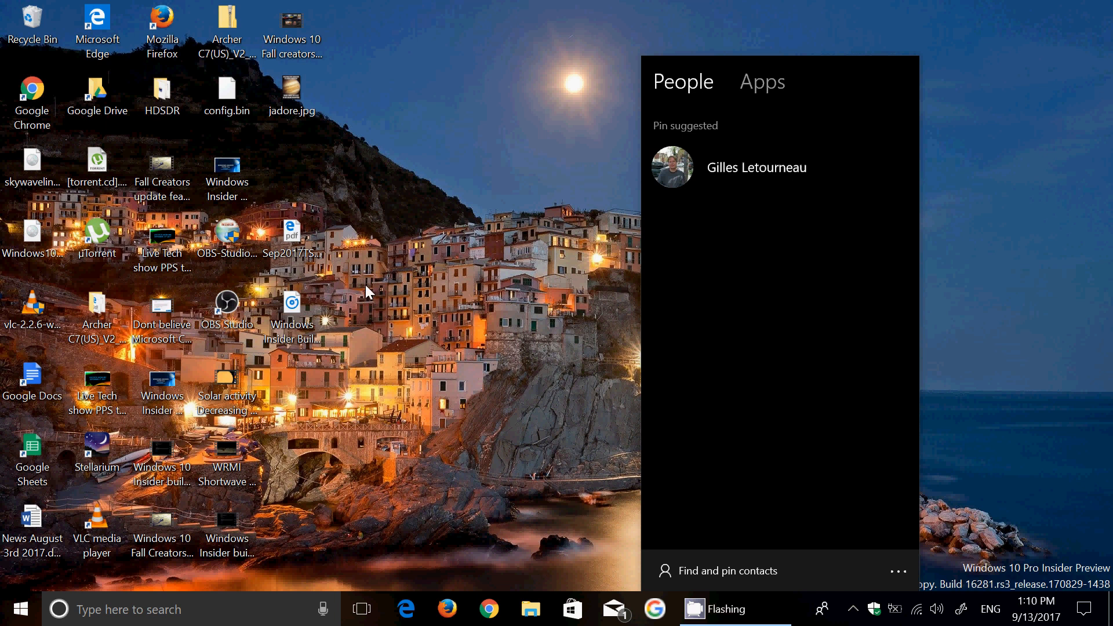
mouse_move(301, 310)
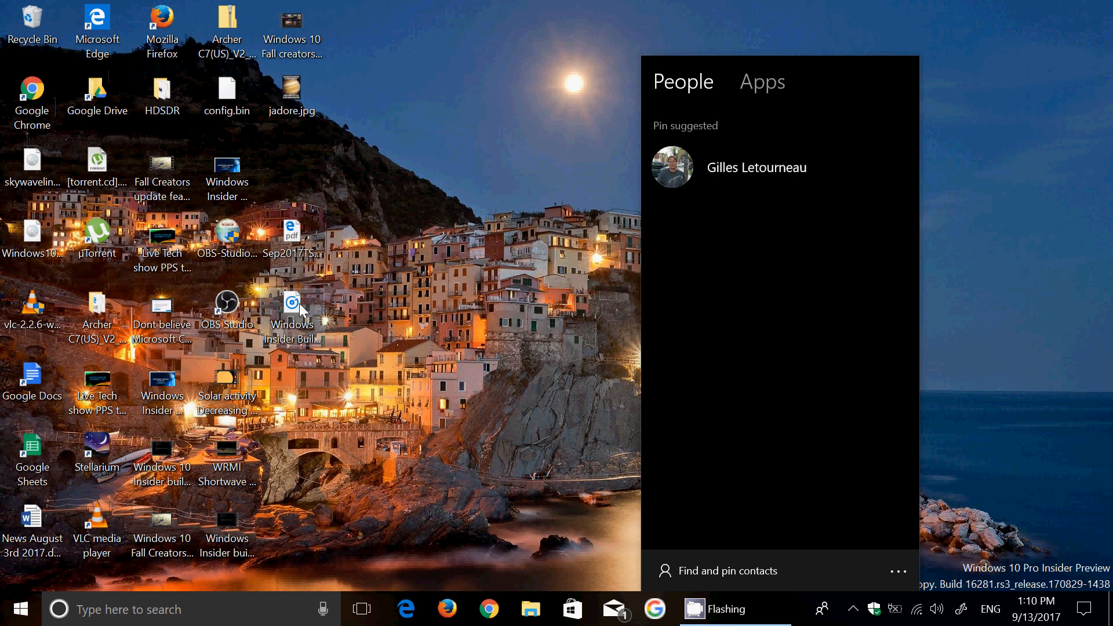
Open sharing options for the Build 16232 .wav file, review contacts and apps, then dismiss
right_click(291, 299)
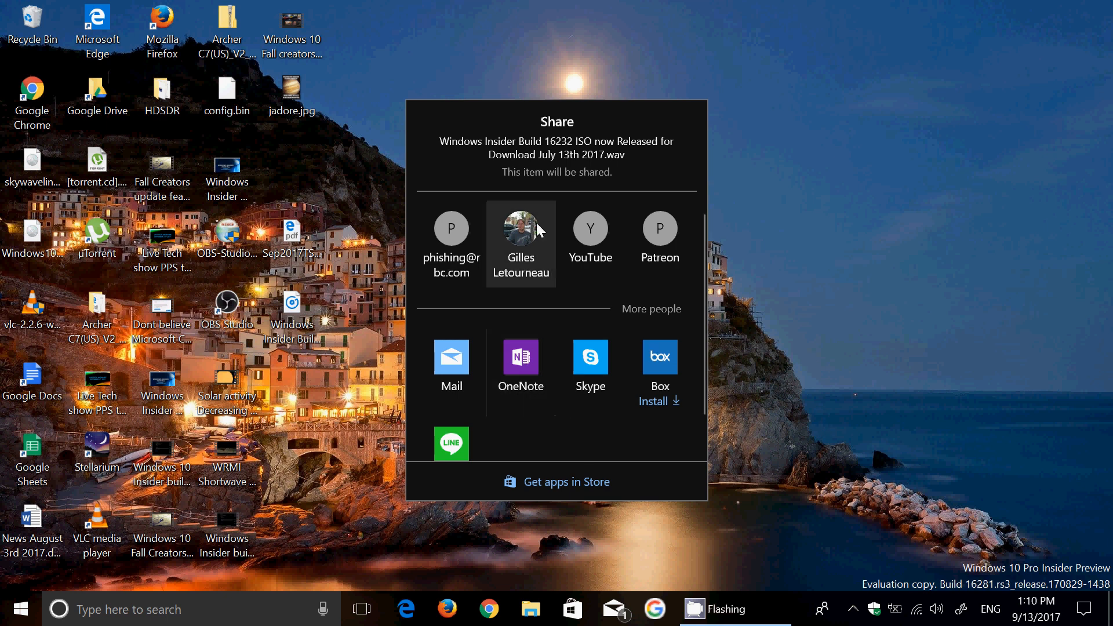
mouse_move(522, 252)
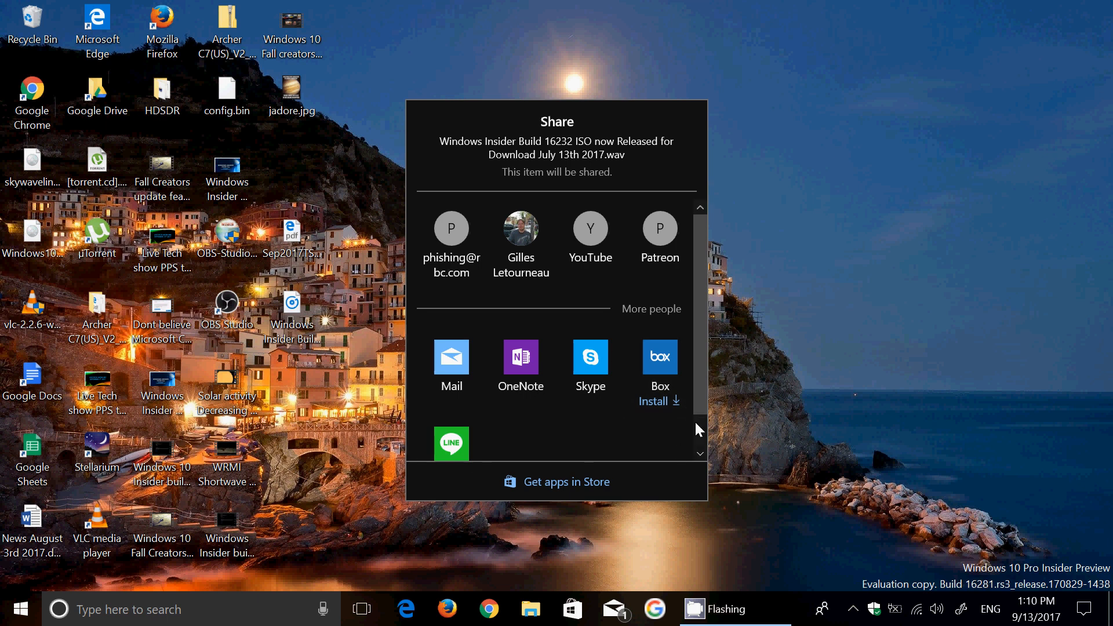
scroll("down", 3)
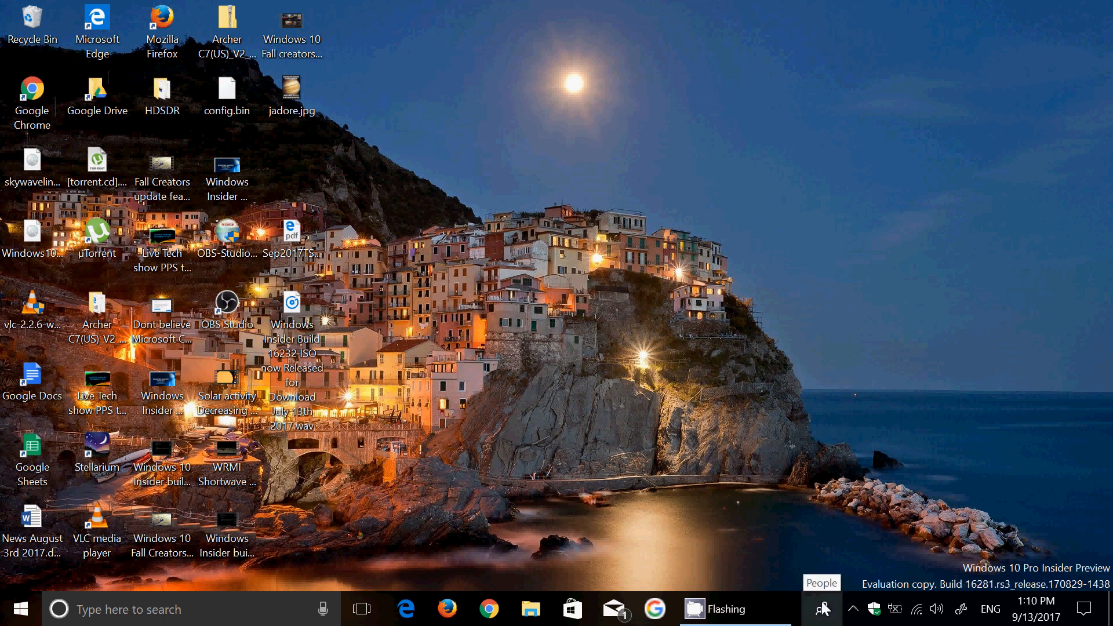
Reopen My People and drag the Build 16232 .wav file toward the contacts panel
left_click(823, 609)
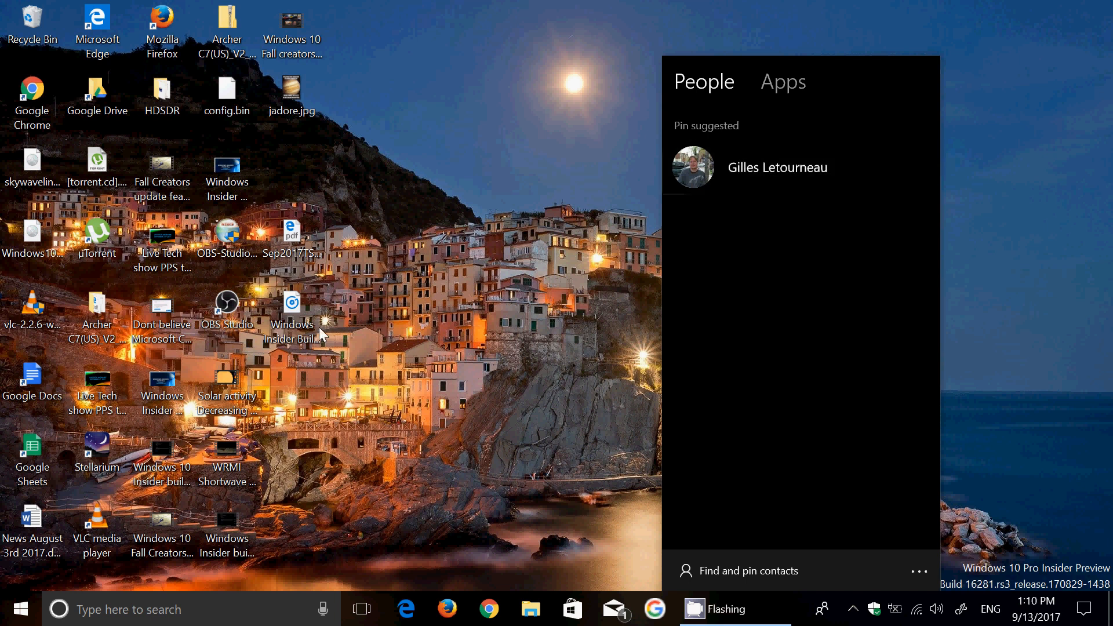
mouse_move(759, 215)
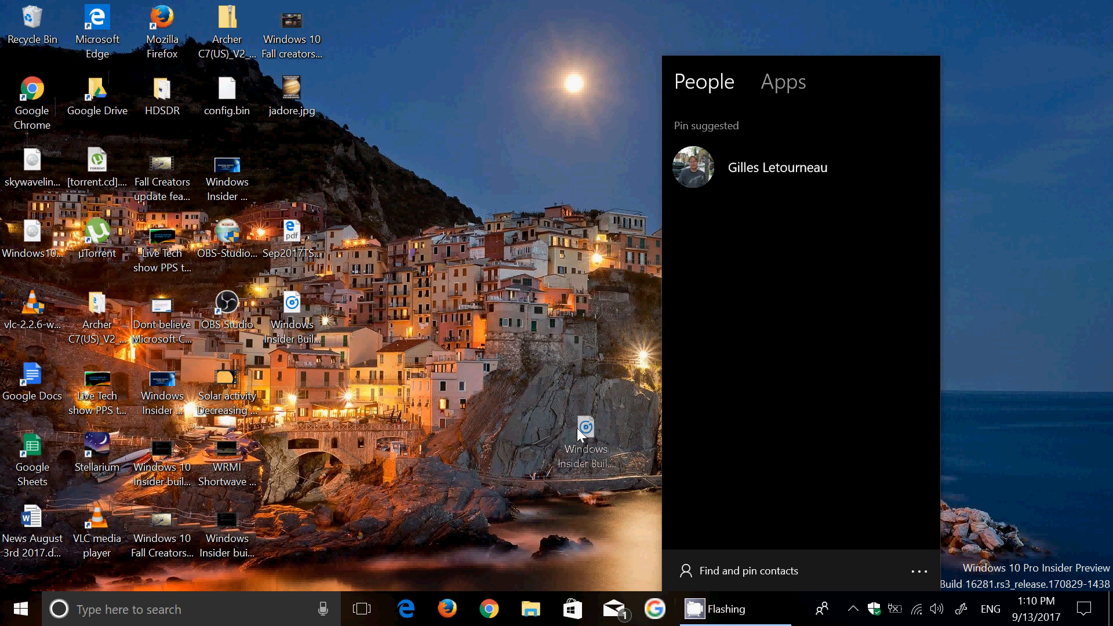
left_click_drag(585, 433, 731, 167)
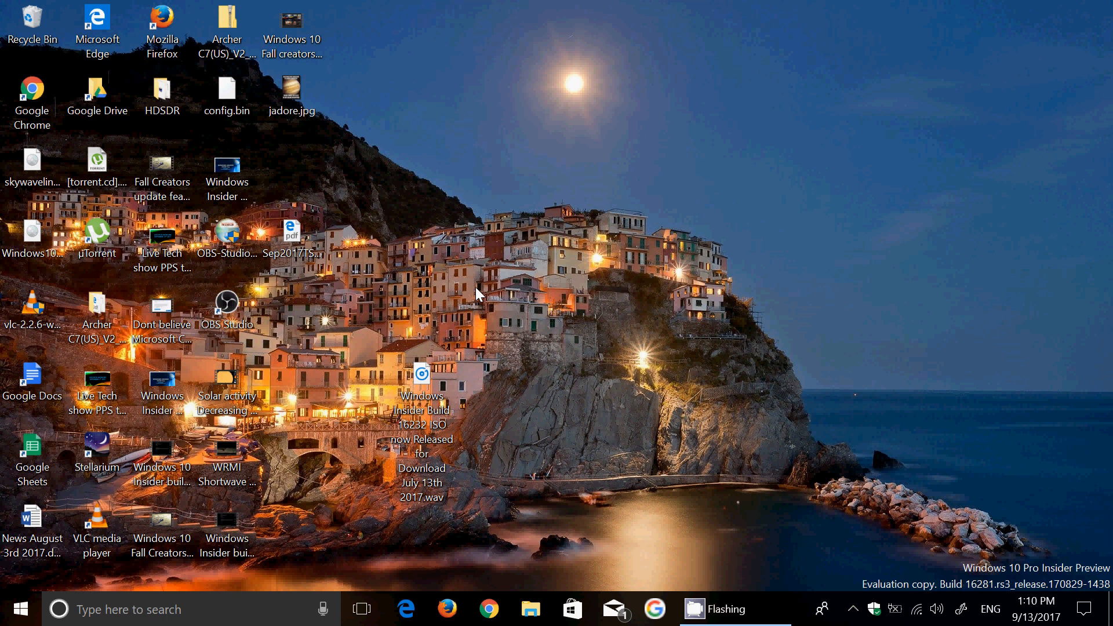
mouse_move(820, 609)
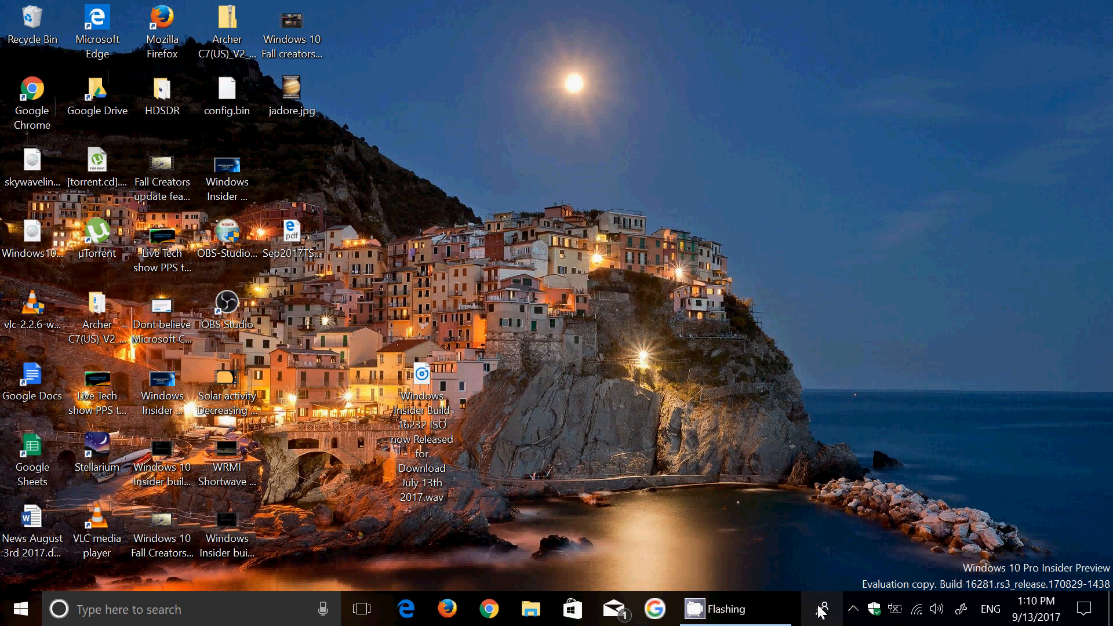
Reopen the My People flyout showing the one suggested contact
left_click(818, 610)
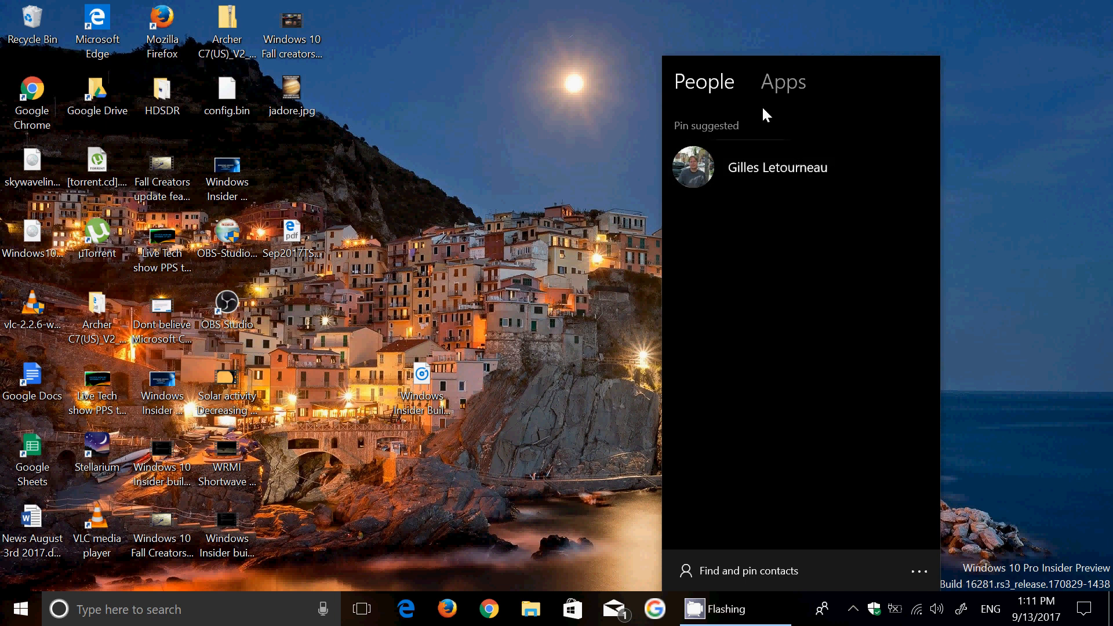
left_click(782, 82)
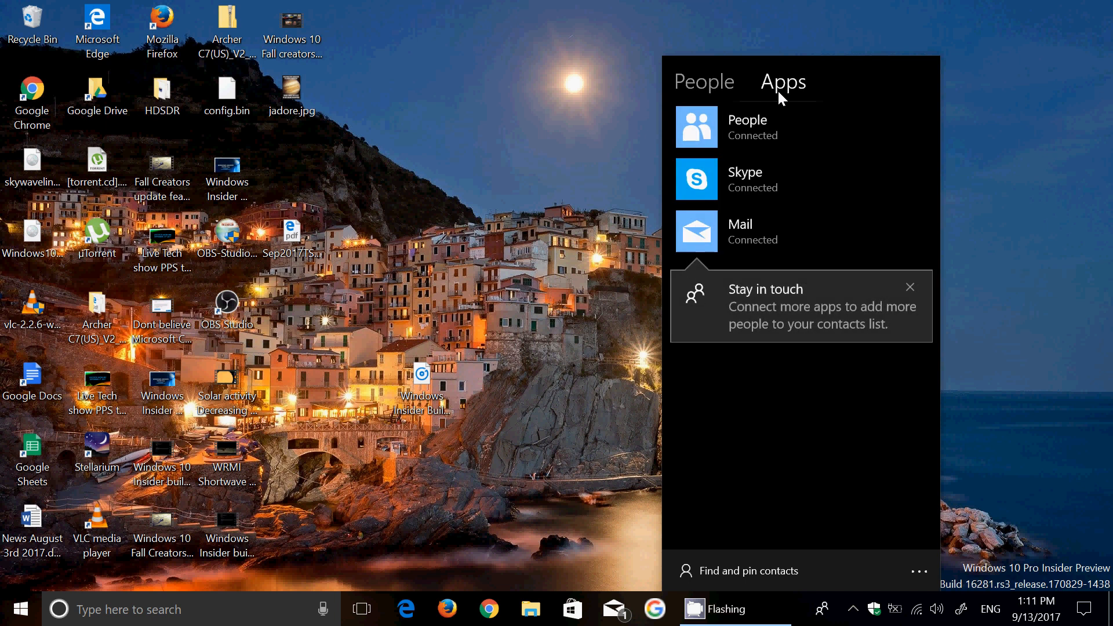
mouse_move(741, 231)
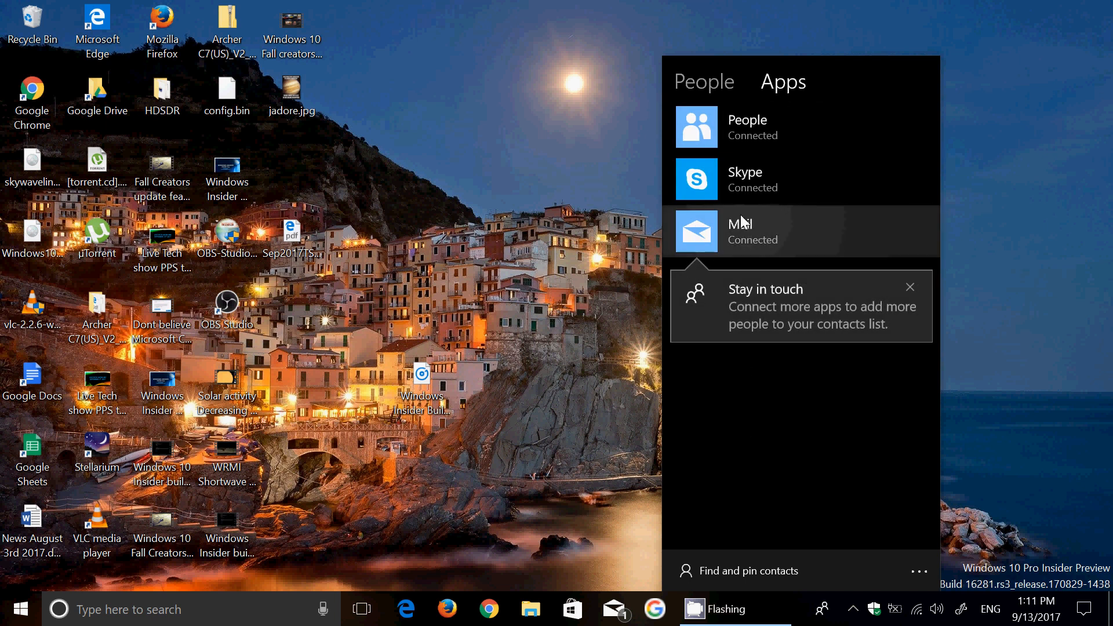
mouse_move(762, 517)
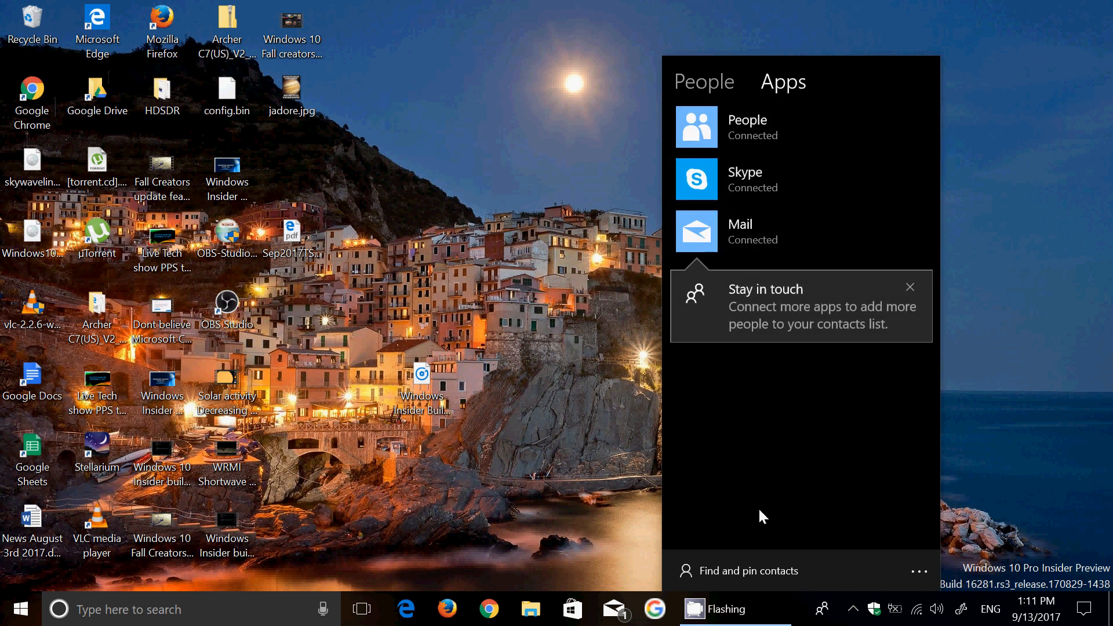
mouse_move(812, 445)
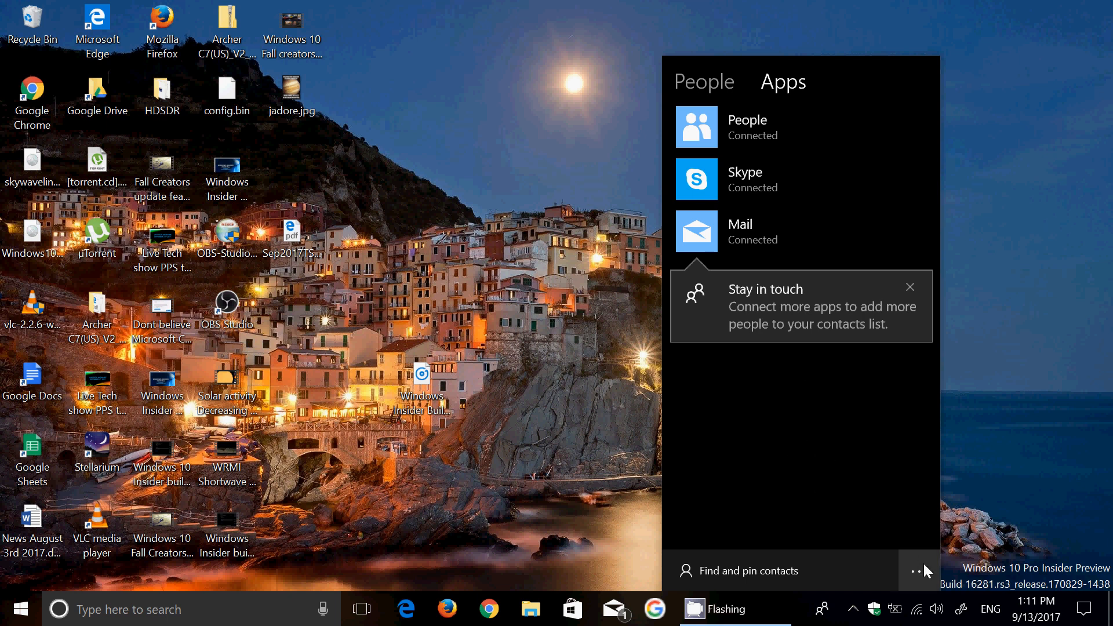
left_click(918, 570)
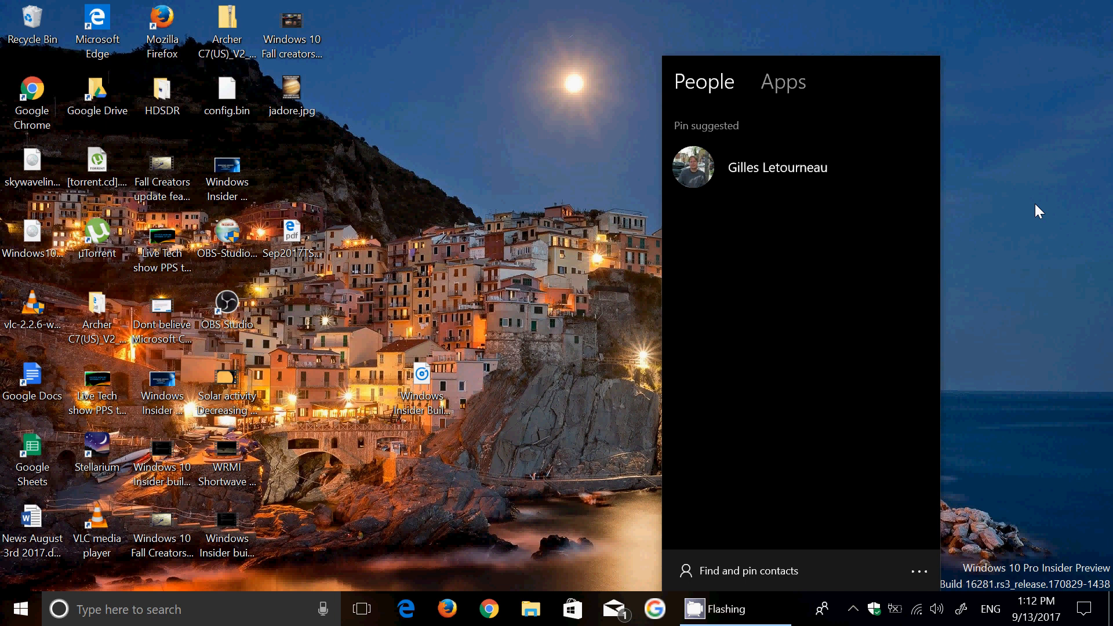
mouse_move(548, 329)
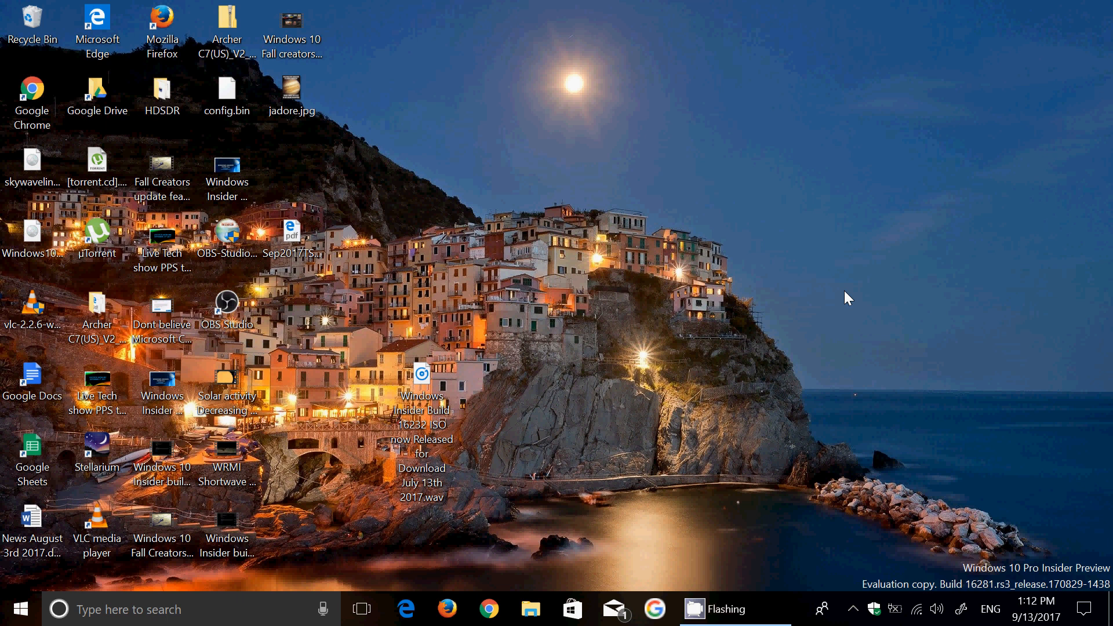
mouse_move(836, 530)
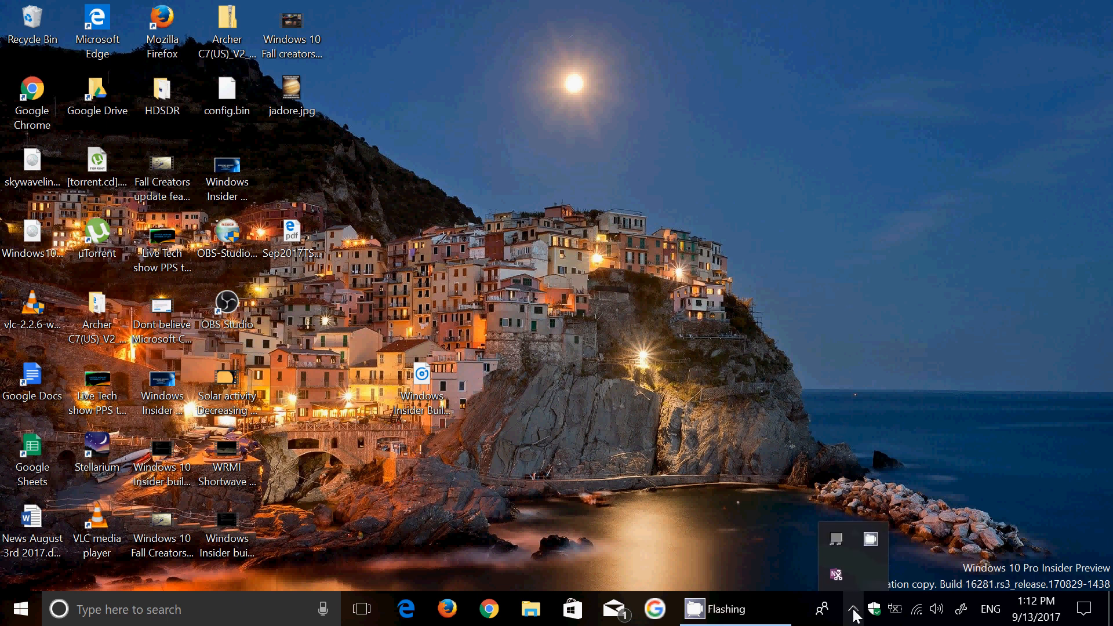
Bring up the CamStudio recorder window from the hidden tray icons
left_click(871, 540)
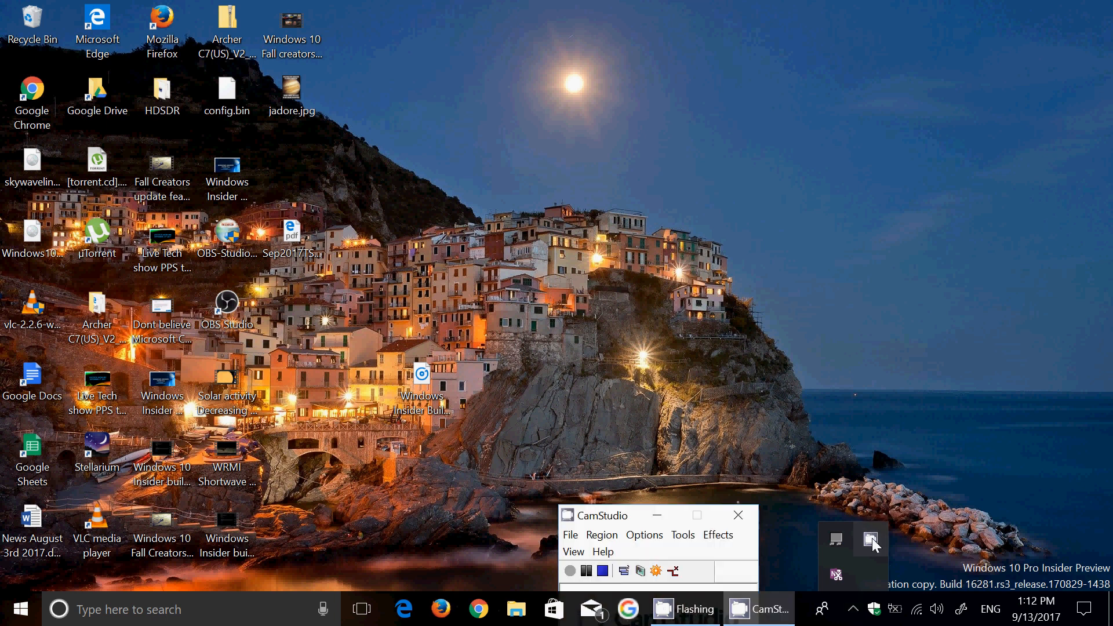